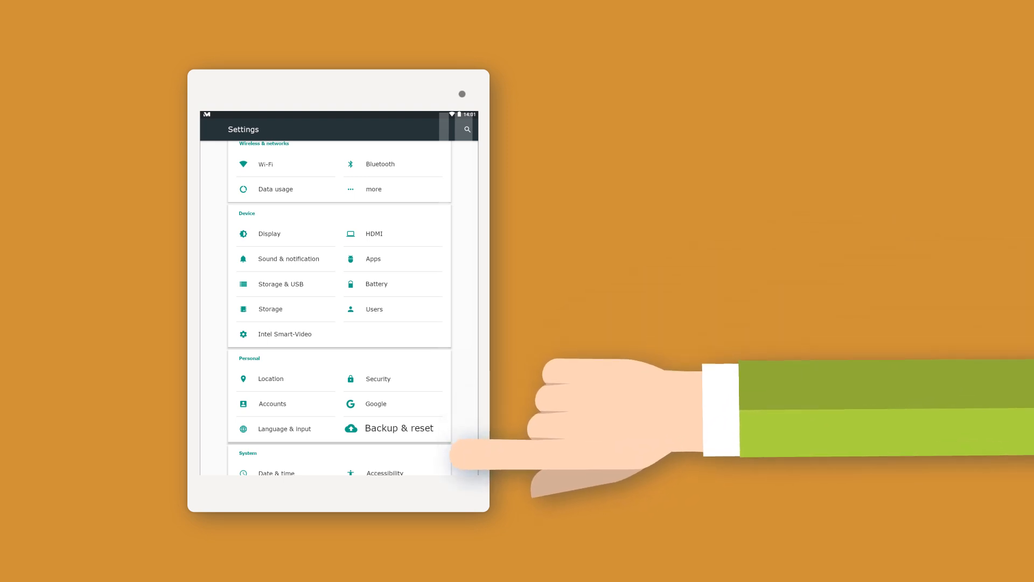
Step: Open Backup & reset from the Personal section of Settings
{"action": "left_click", "coordinate": [399, 427]}
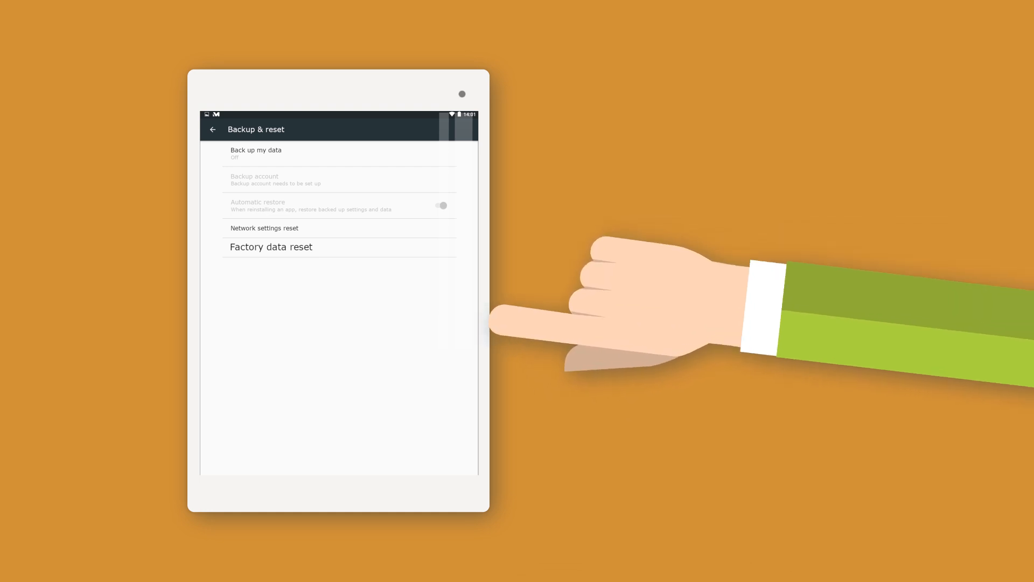
Step: Start Factory data reset, choose Reset Tablet, and confirm Erase Everything
{"action": "left_click", "coordinate": [271, 247]}
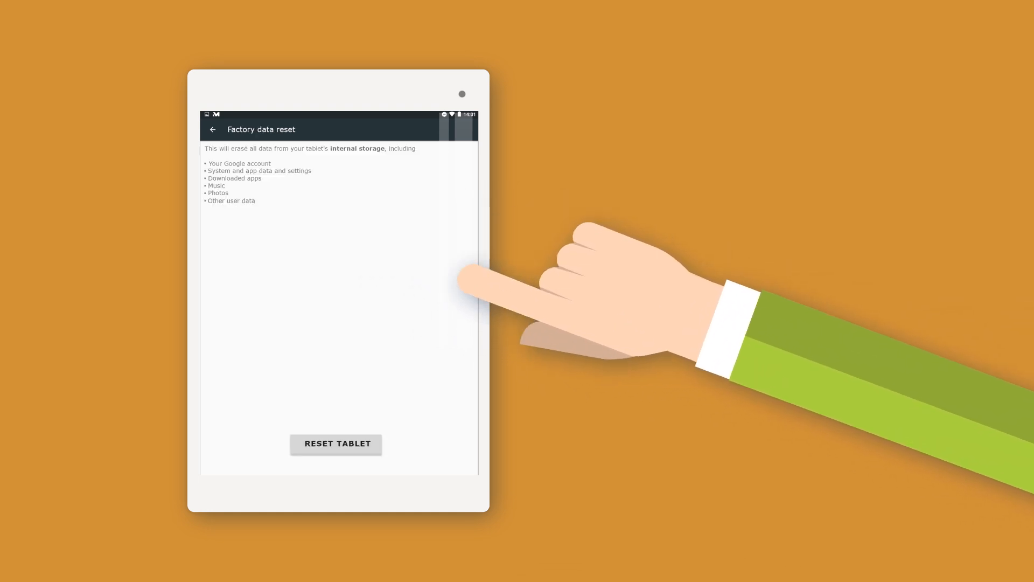
{"action": "left_click", "coordinate": [335, 443]}
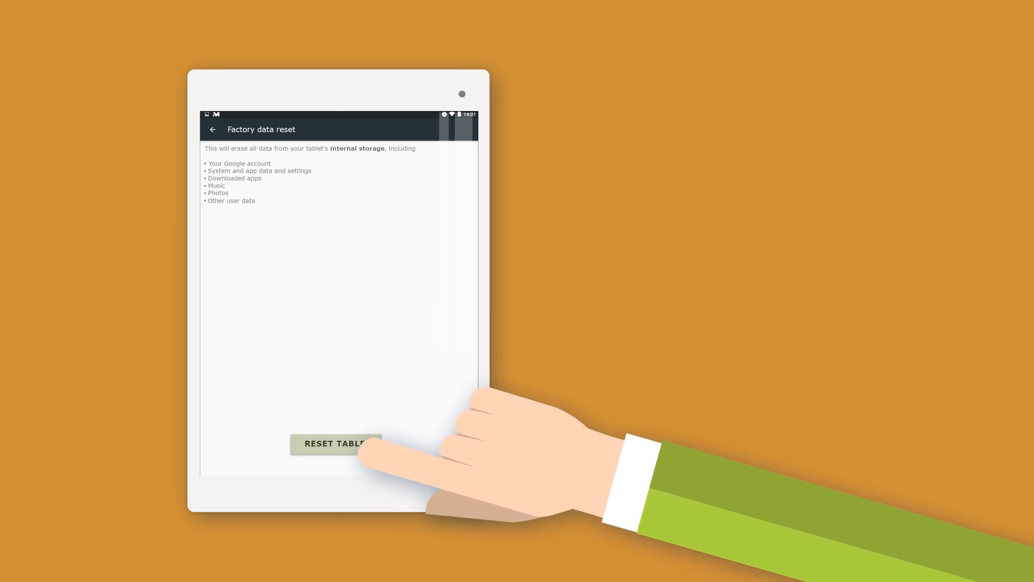
{"action": "left_click", "coordinate": [338, 442]}
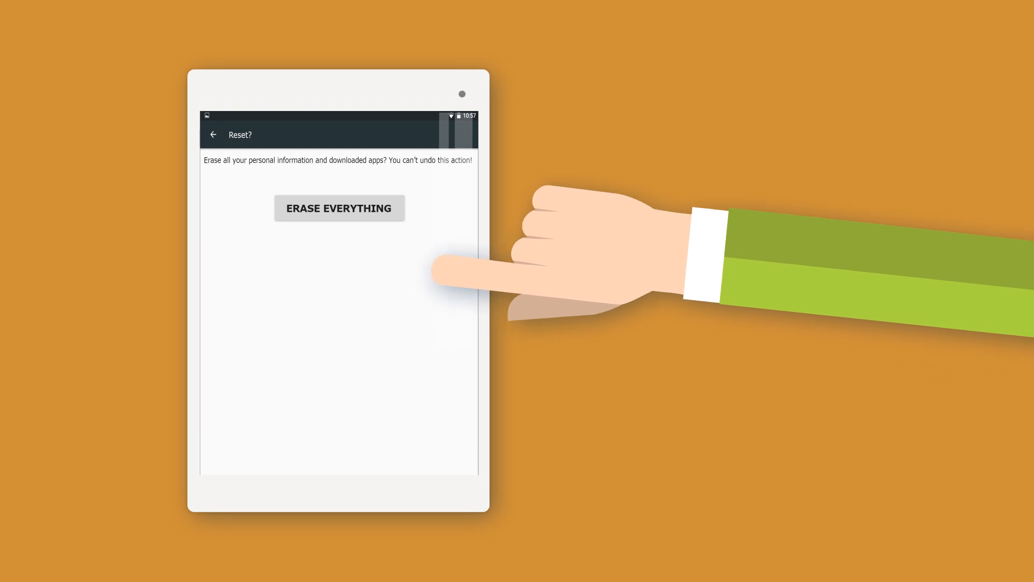
{"action": "left_click", "coordinate": [339, 208]}
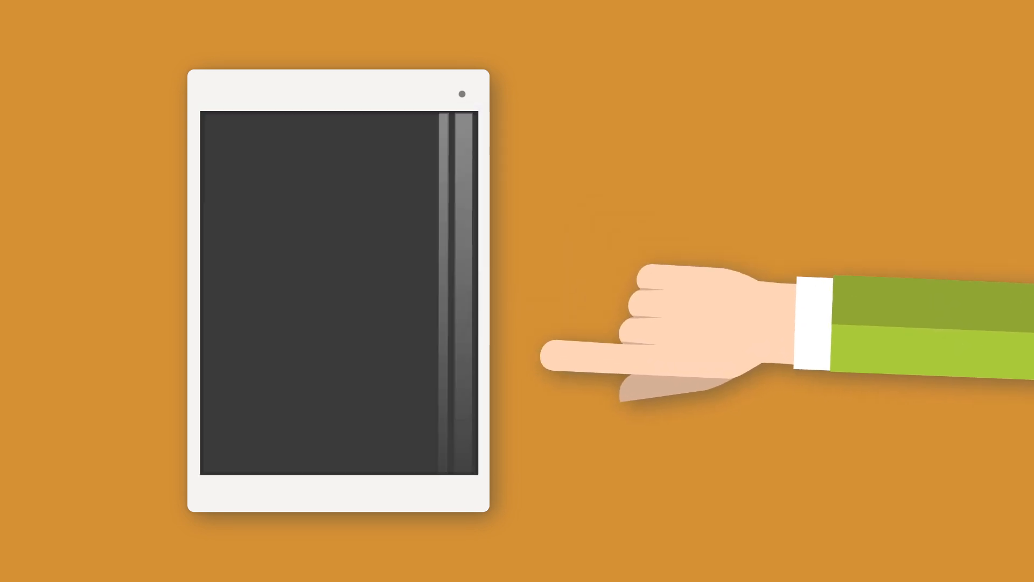